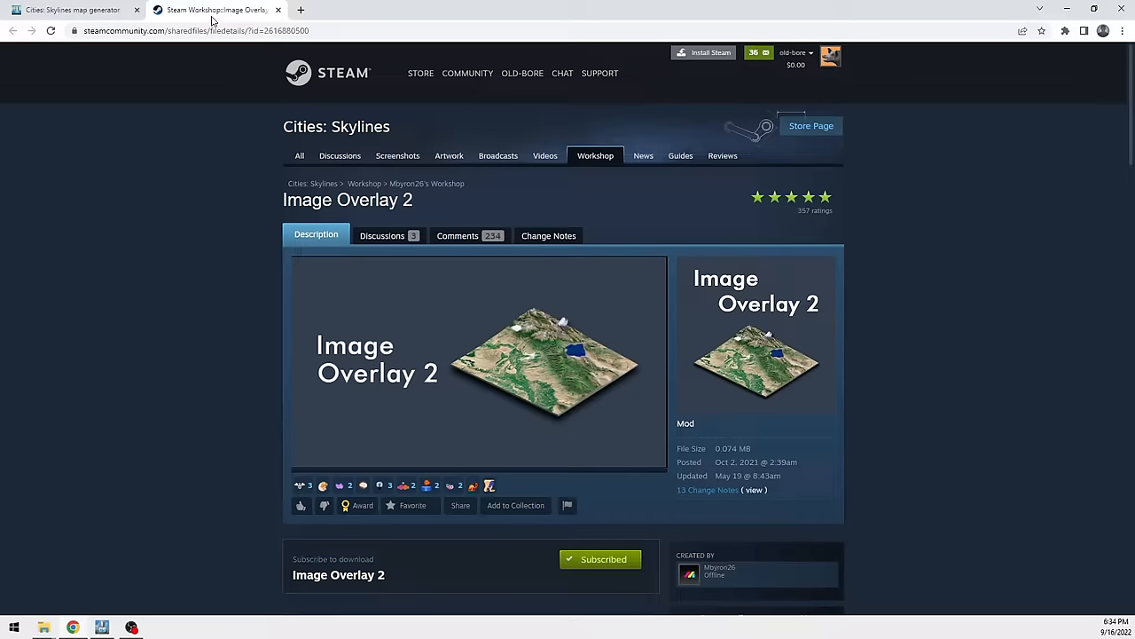
# Return to the Cities: Skylines map generator tab with Image Overlay 2 subscribed
pyautogui.click(71, 10)
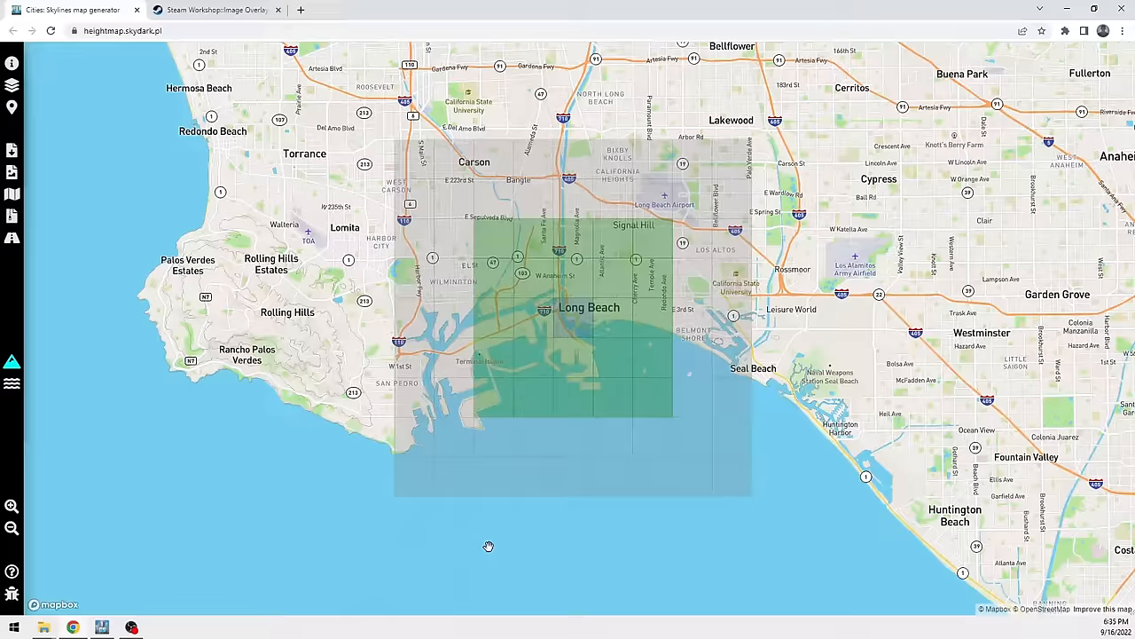
# Shift the 81-tile area west to cover Wilmington and the Long Beach harbor
pyautogui.moveTo(488, 545); pyautogui.dragTo(528, 313)
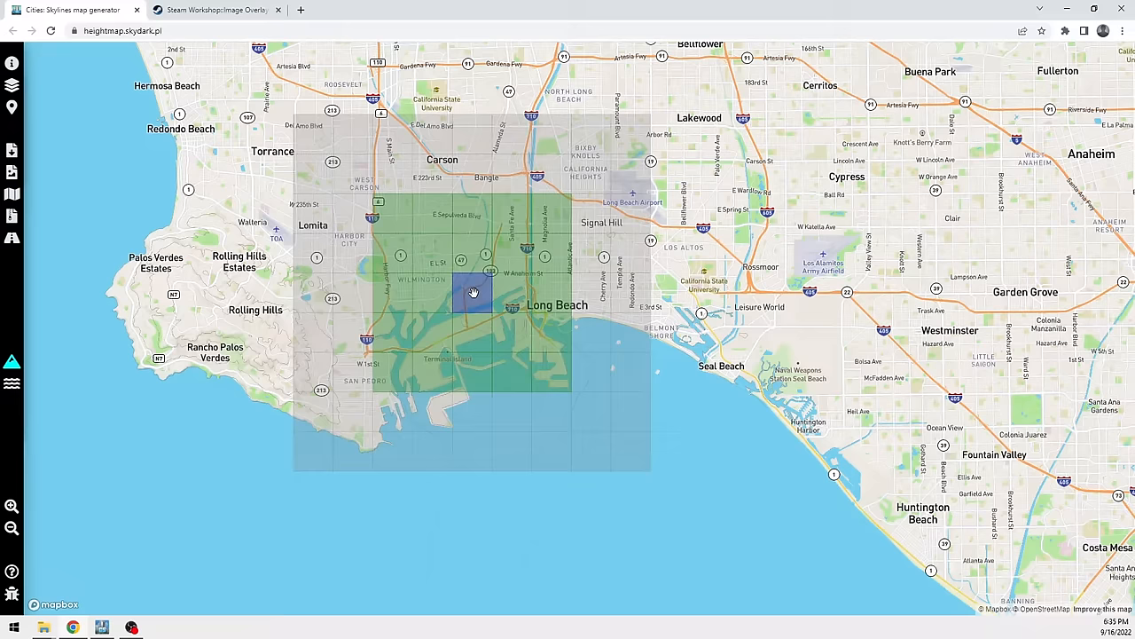
# Zoom out, pan to Kumejima, and place the 81-tile area over the island
pyautogui.scroll(-3)
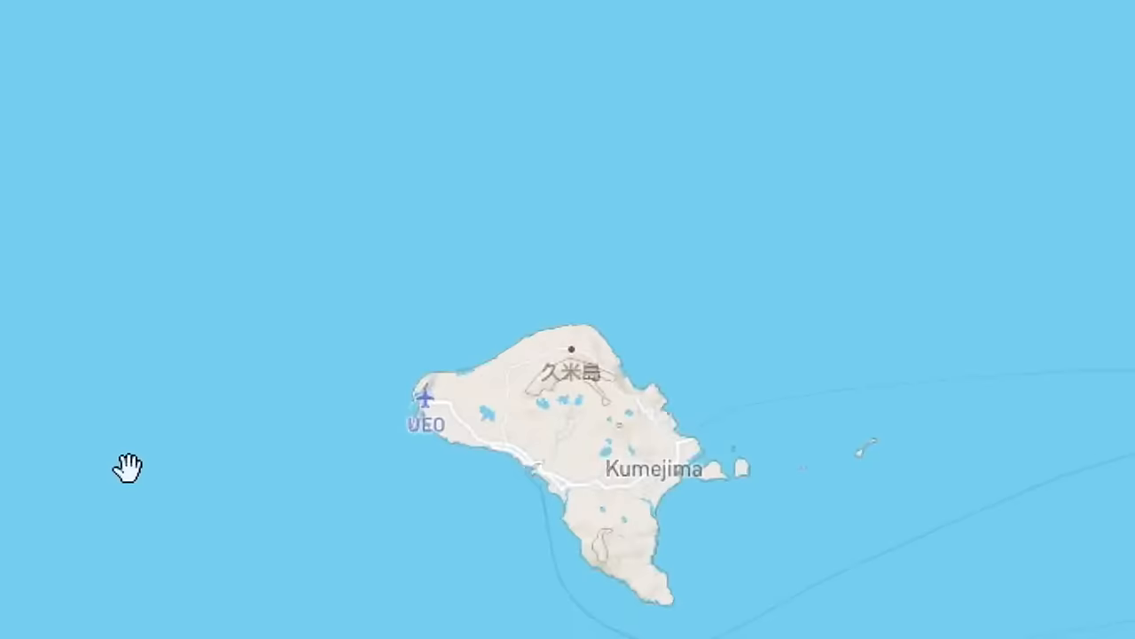
pyautogui.moveTo(128, 466); pyautogui.dragTo(603, 364)
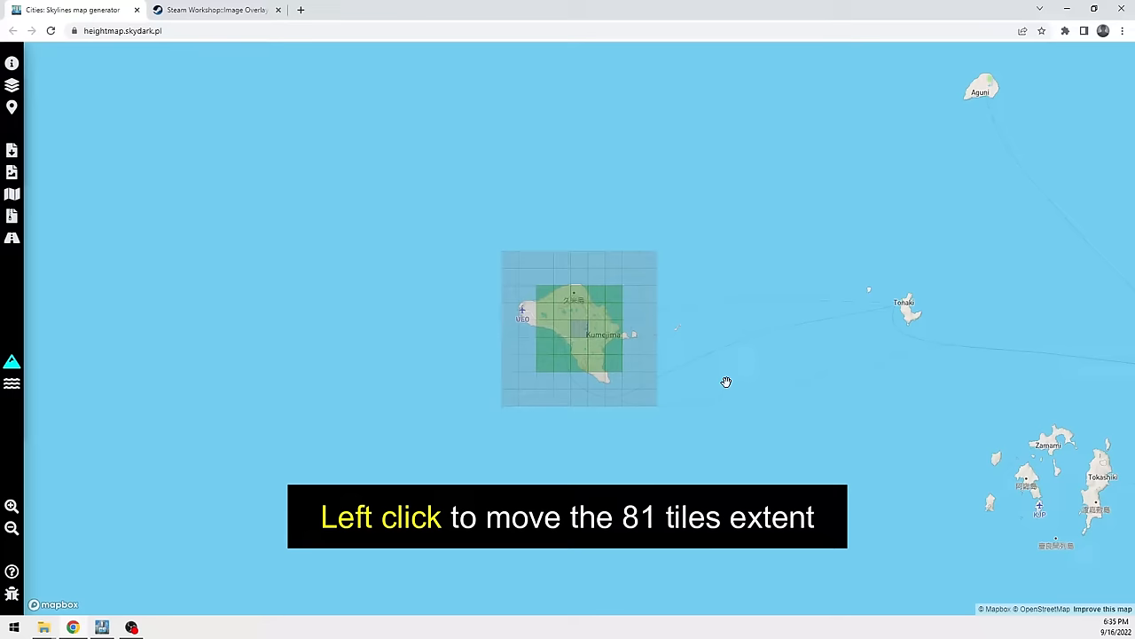
pyautogui.click(726, 383)
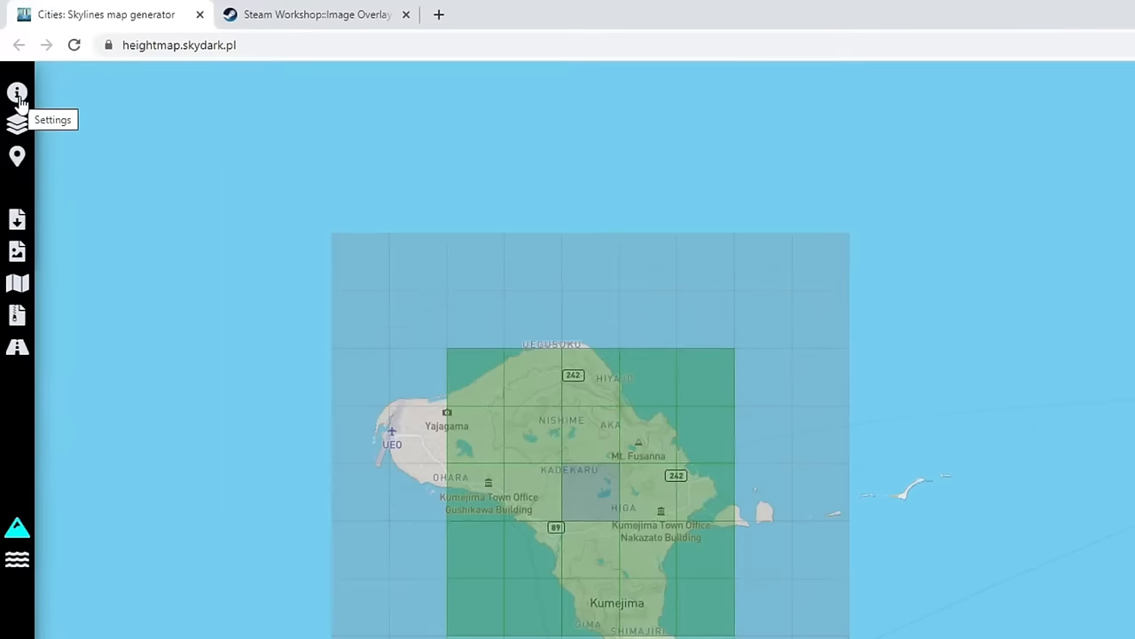
# Auto-set Kumejima's map to 17.28 km size, -5.9 m base level, 250% height scale
pyautogui.click(18, 94)
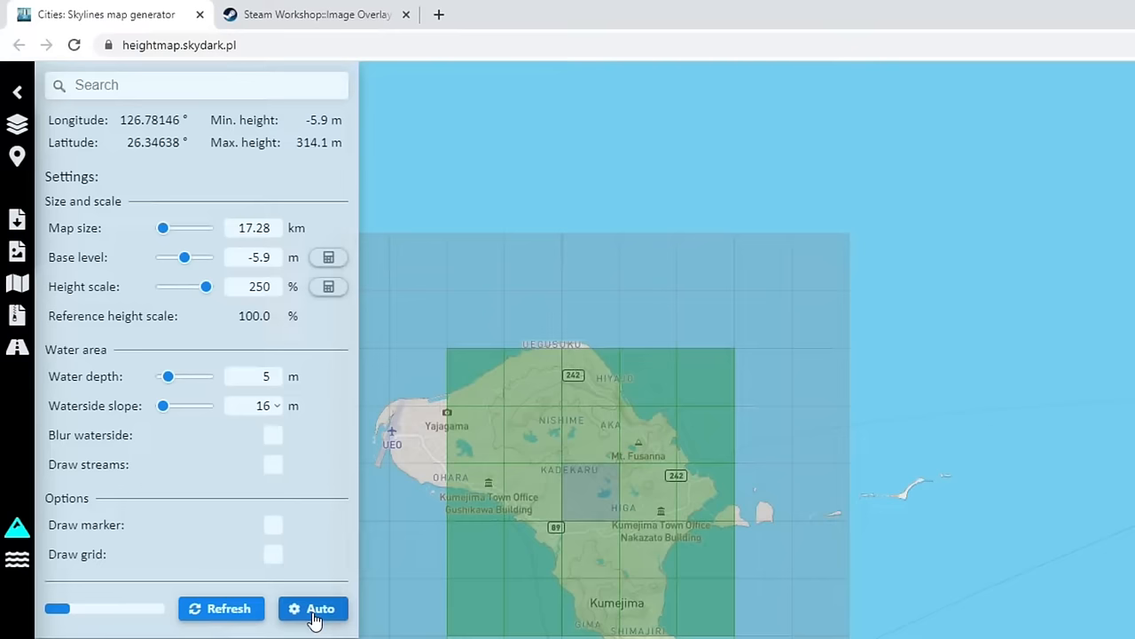
pyautogui.click(312, 608)
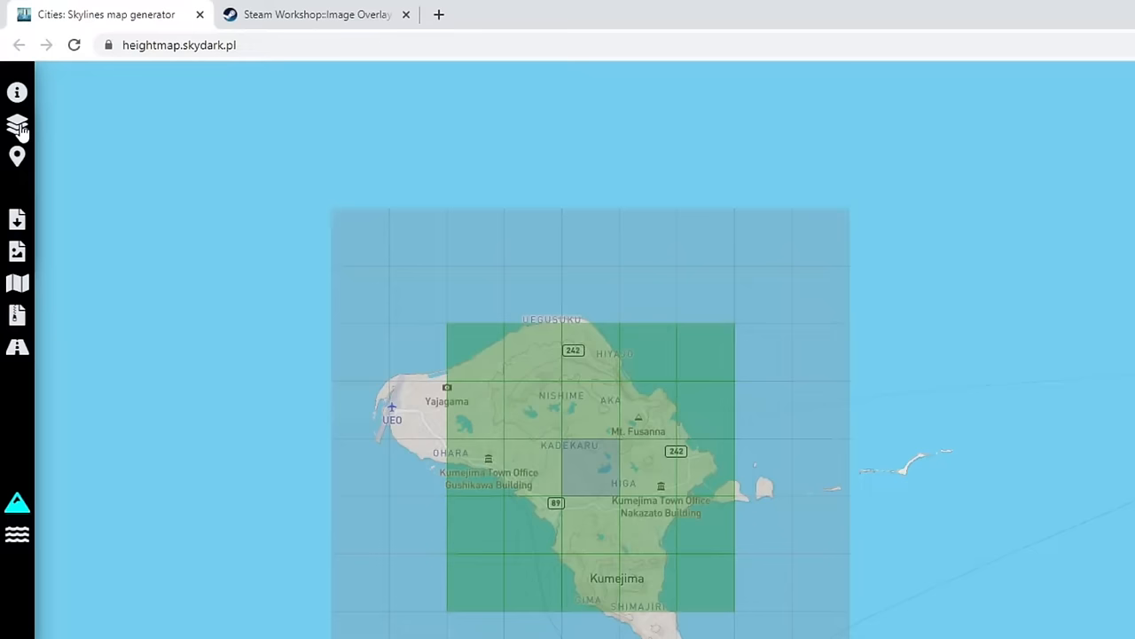
# Bring up the Map style choices from the left sidebar layers icon
pyautogui.click(17, 126)
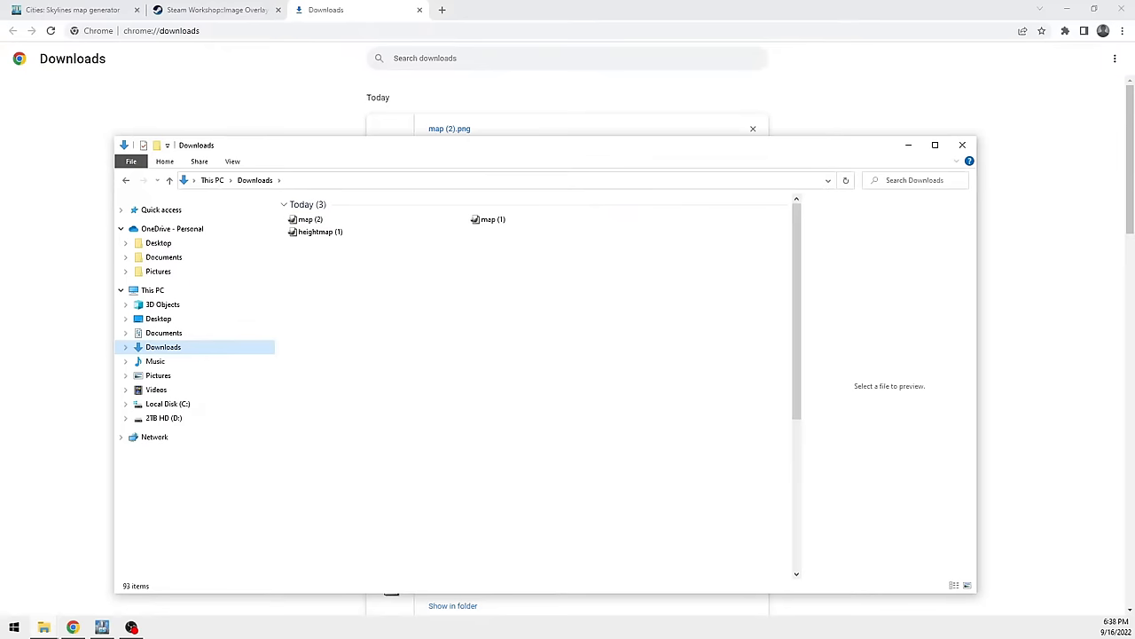
# Move map (1) and map (2) into Cities_Skylines\Files and rename map (1)
pyautogui.click(488, 219)
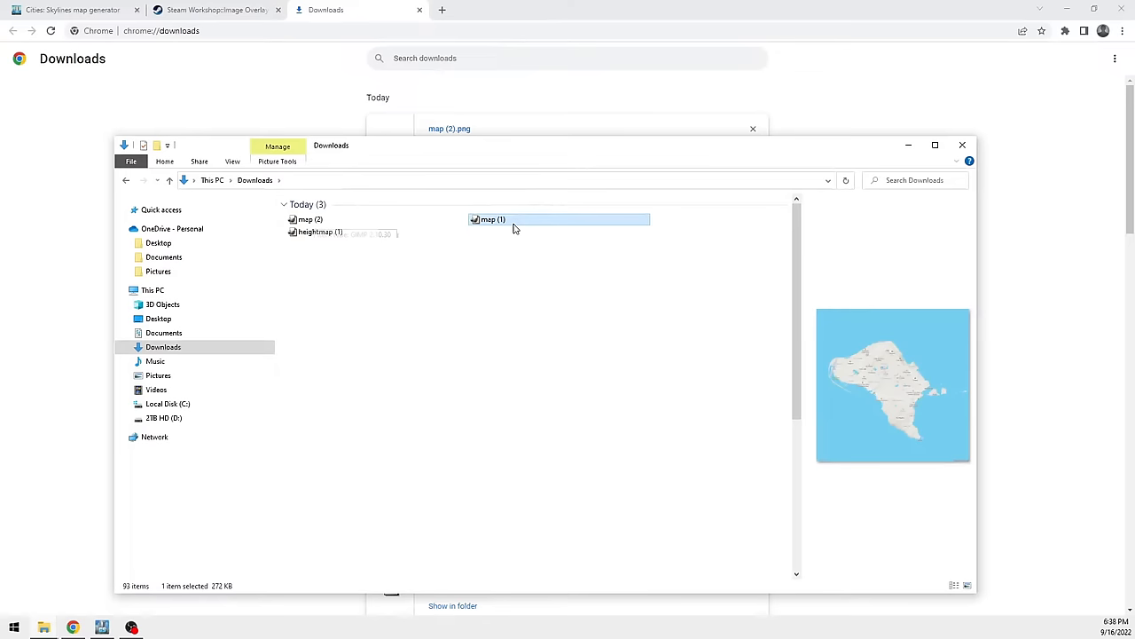
pyautogui.click(311, 219)
pyautogui.write('kumejima st')
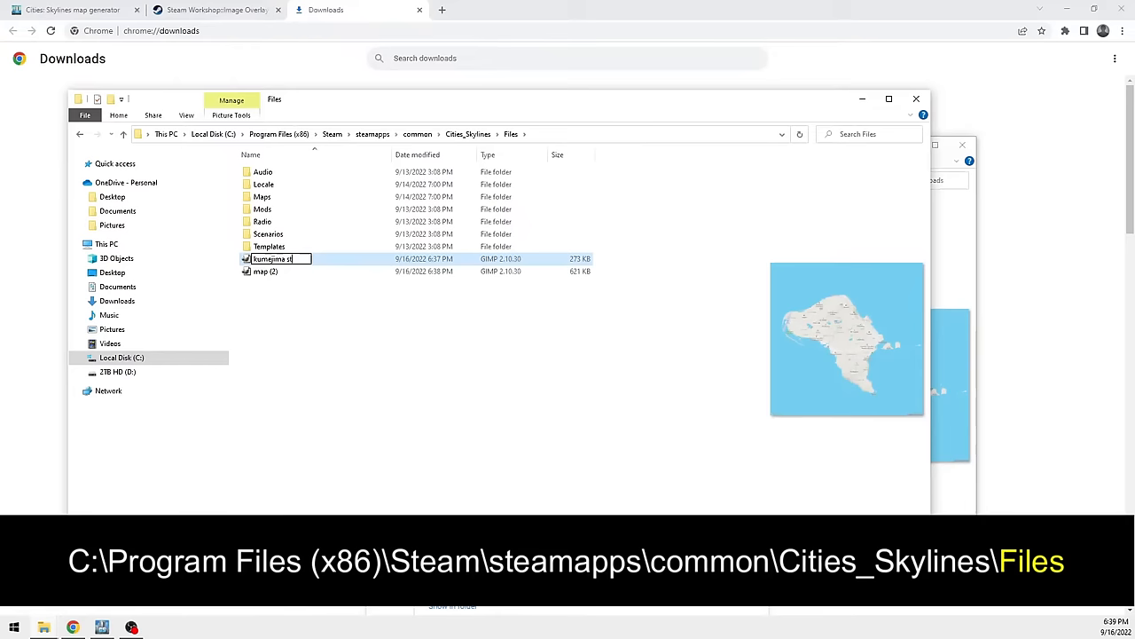
pyautogui.click(265, 271)
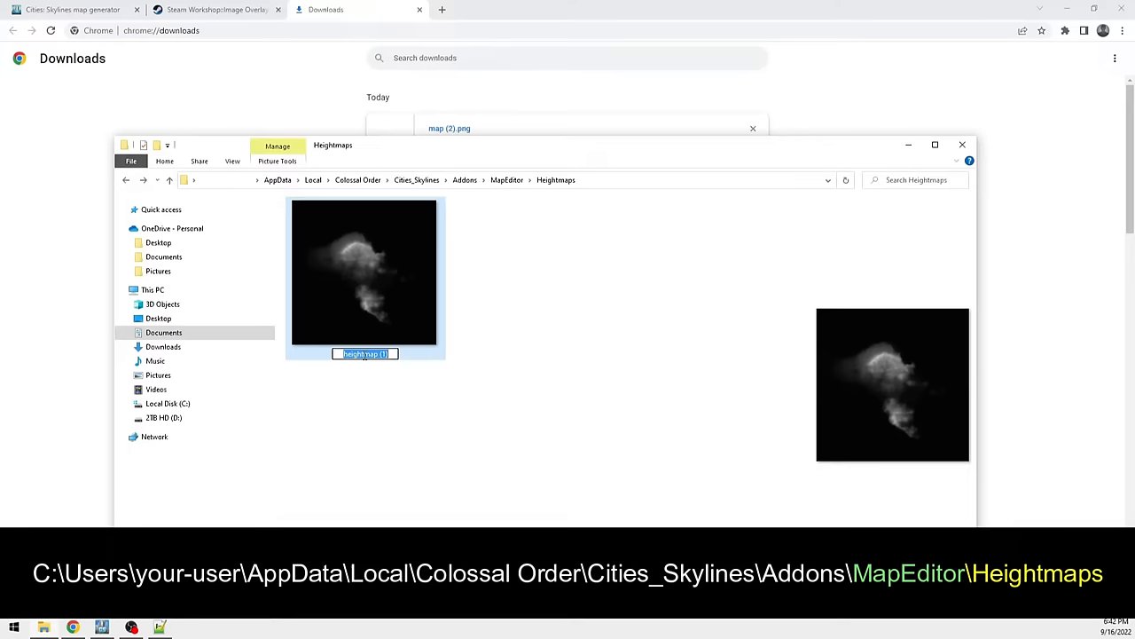
# Rename the heightmap in the Heightmaps folder, starting with 'kumejima h'
pyautogui.write('kumejima h')
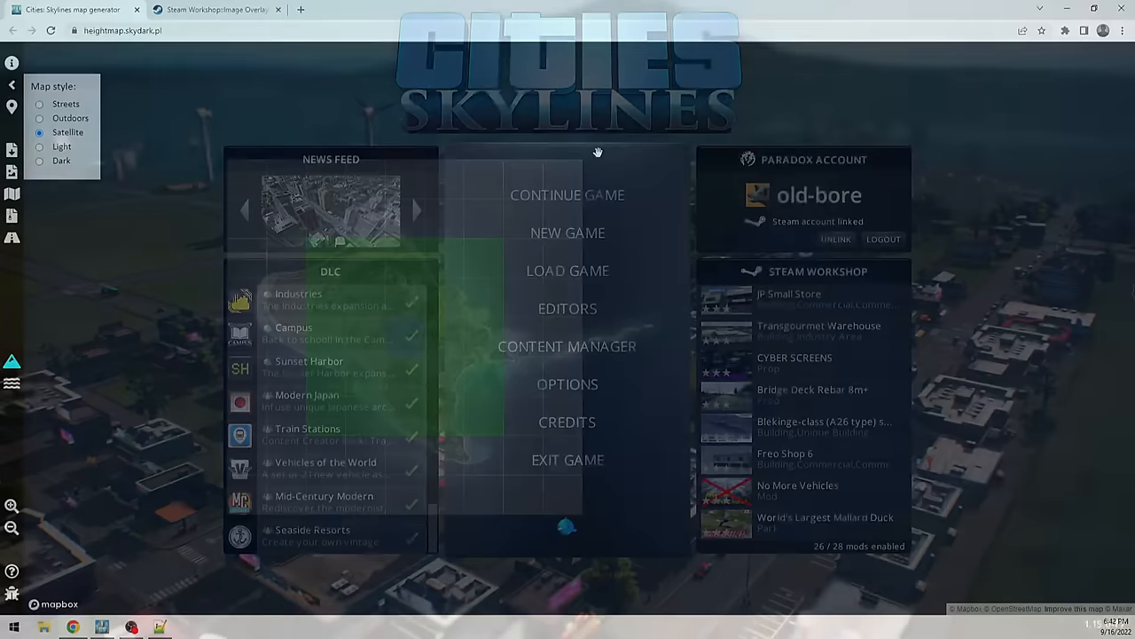
# Pick the Boreal theme in the New Map dialog and create the map
pyautogui.click(567, 233)
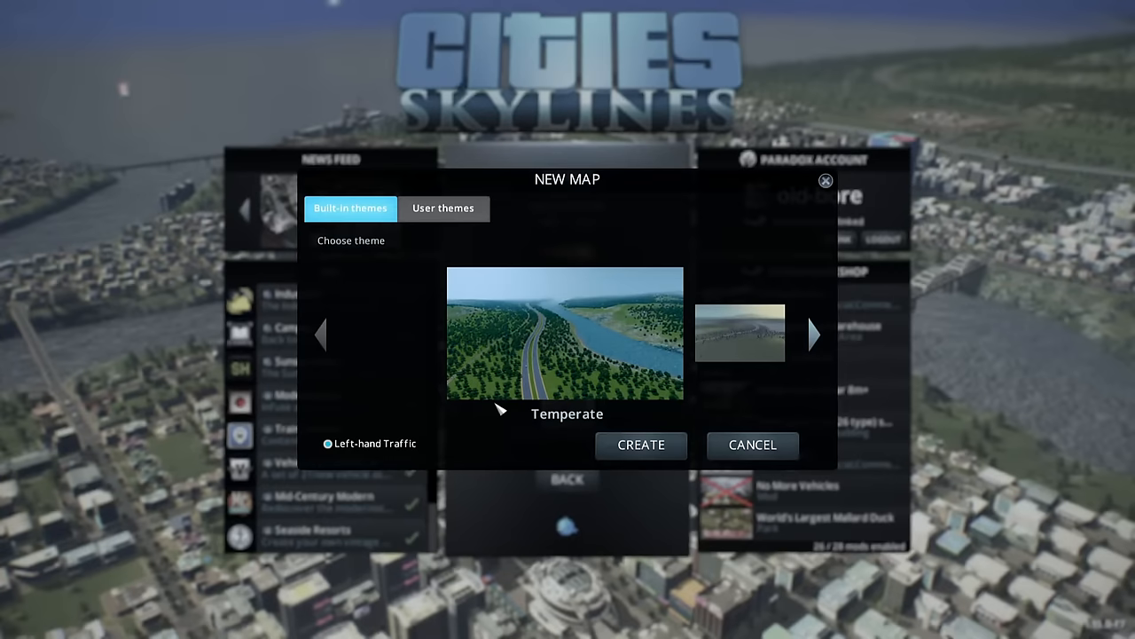
pyautogui.click(812, 334)
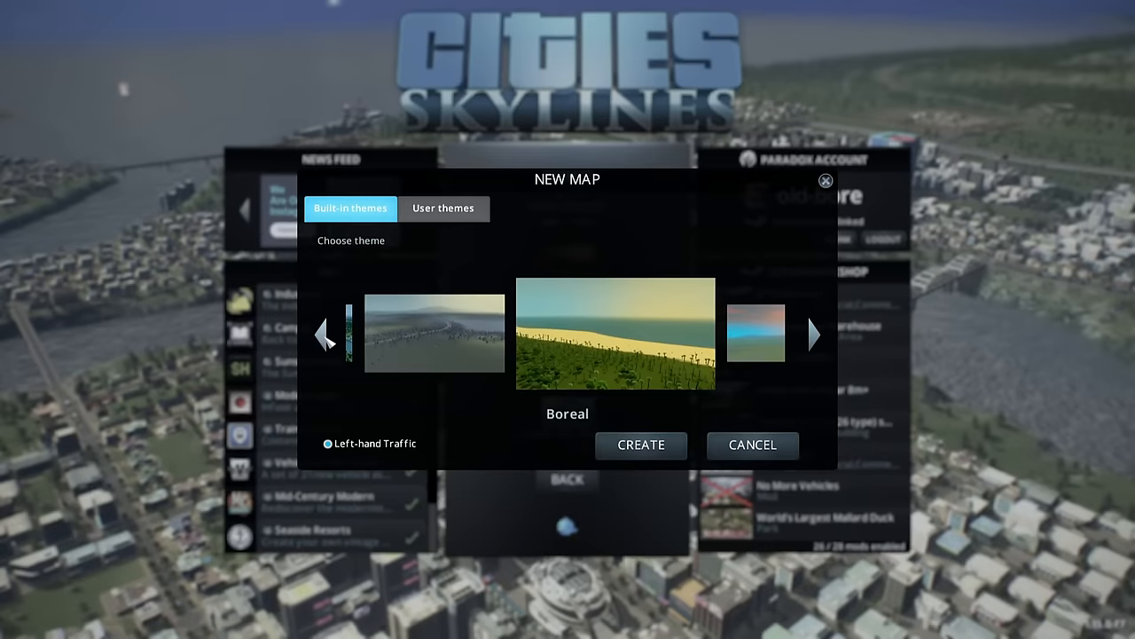
pyautogui.click(641, 445)
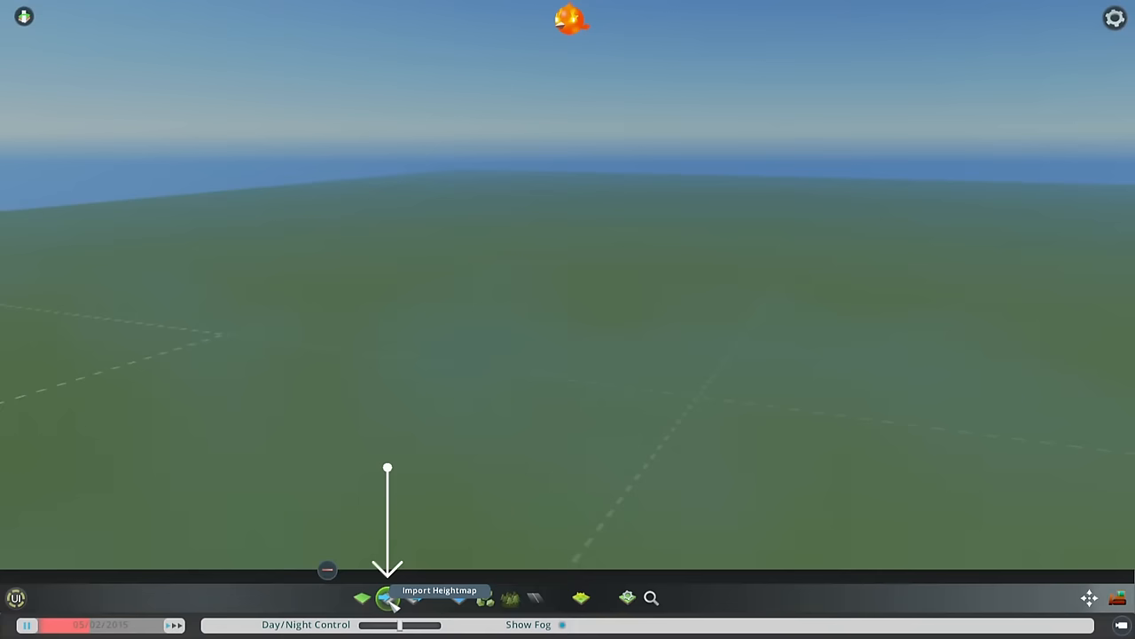
# Import kumejima hightmap.png as the map's terrain heightmap
pyautogui.click(387, 597)
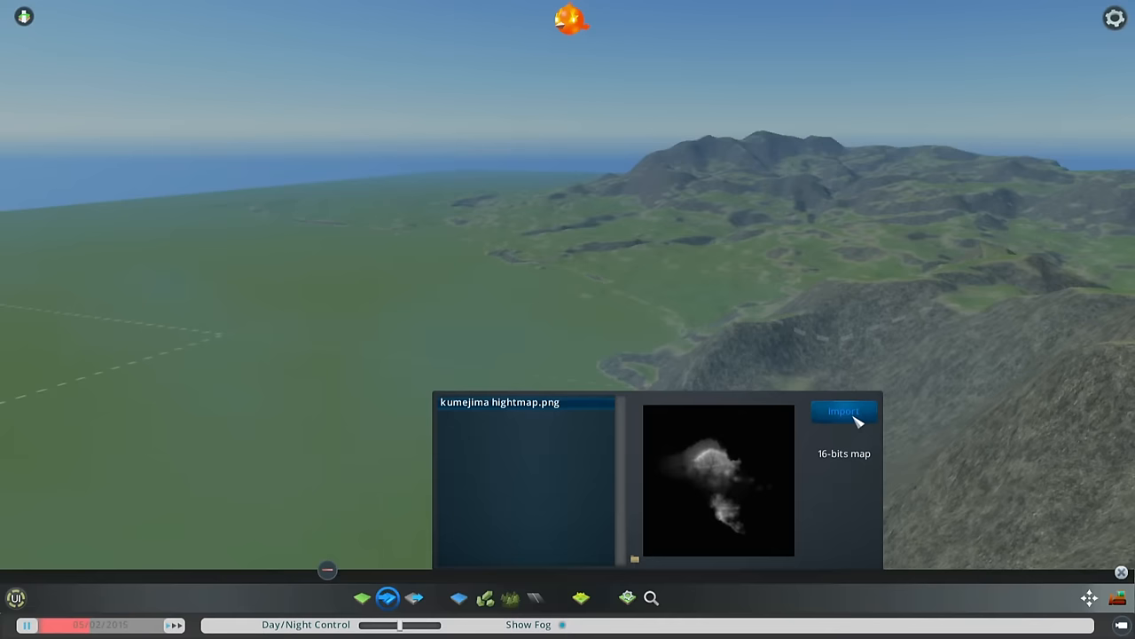
pyautogui.click(842, 411)
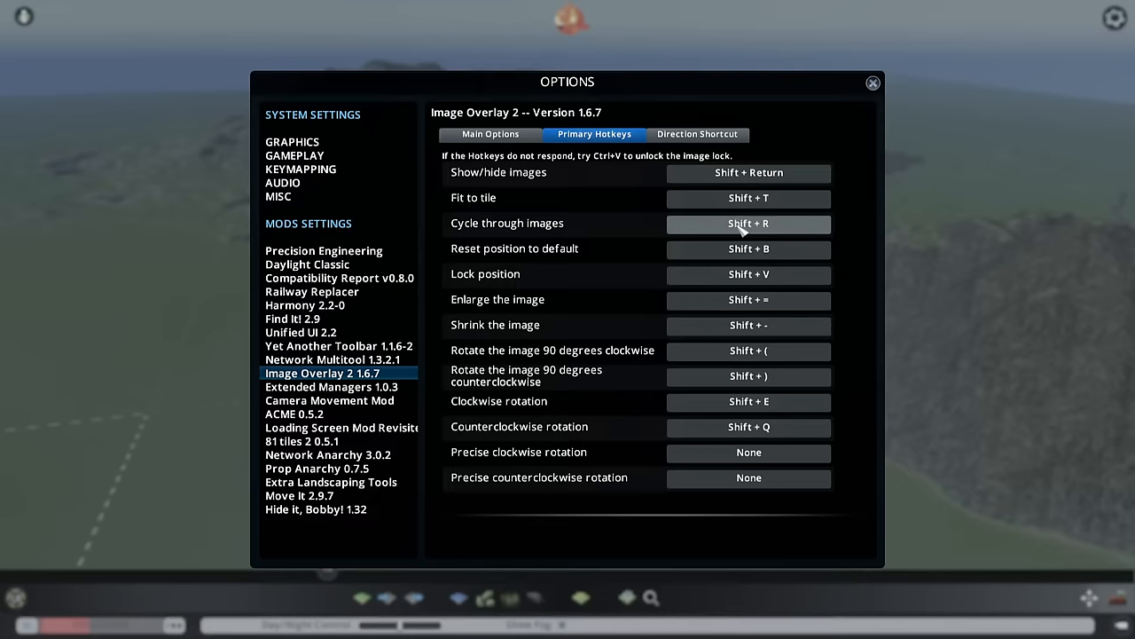
pyautogui.moveTo(749, 402)
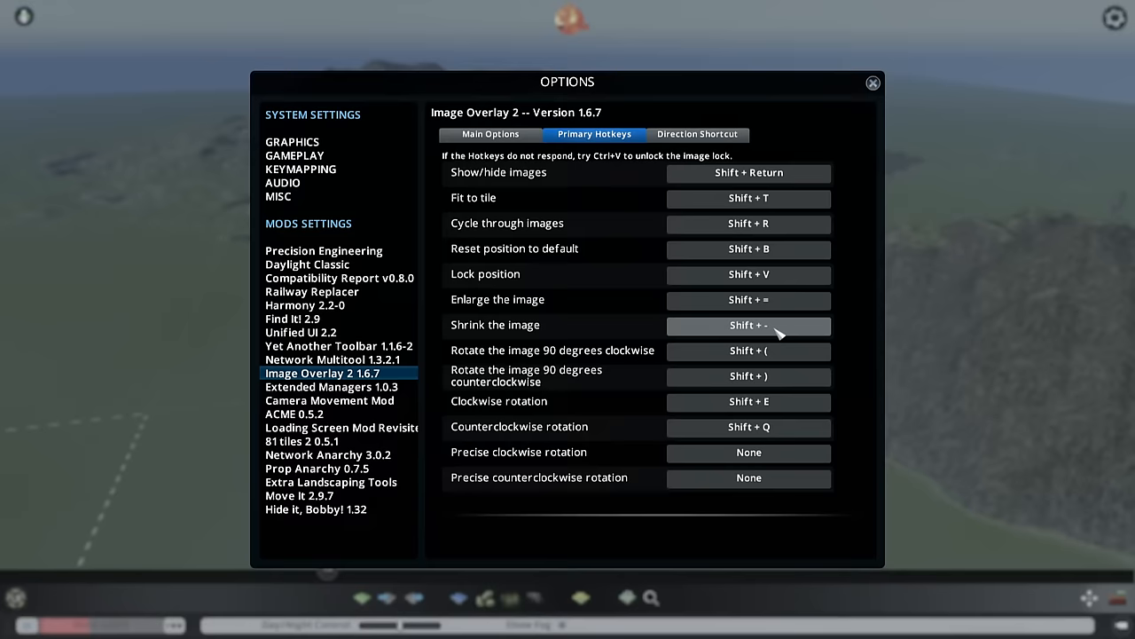
pyautogui.click(872, 82)
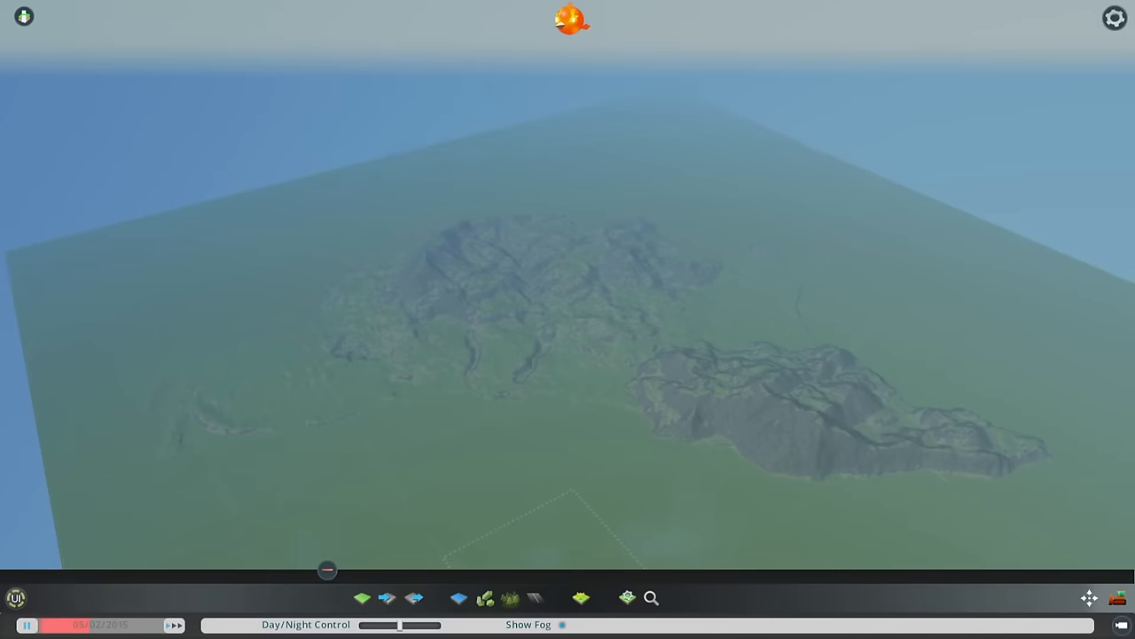
# Show the Kumejima satellite overlay and cycle through overlay images with Shift+R
pyautogui.press('shift+enter')
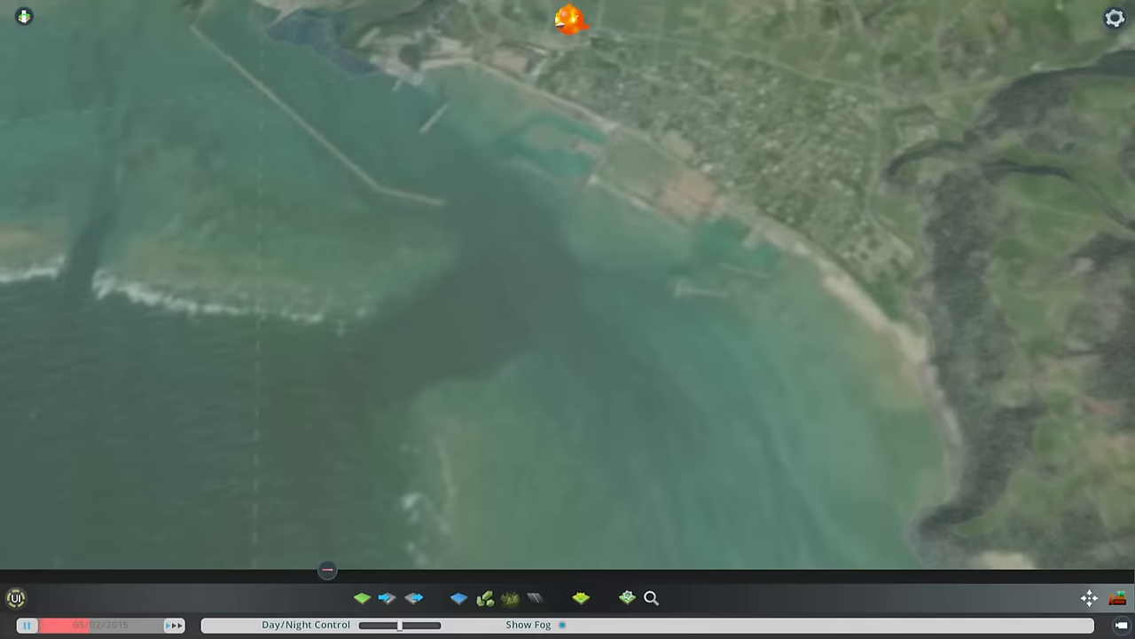
pyautogui.press('shift+r')
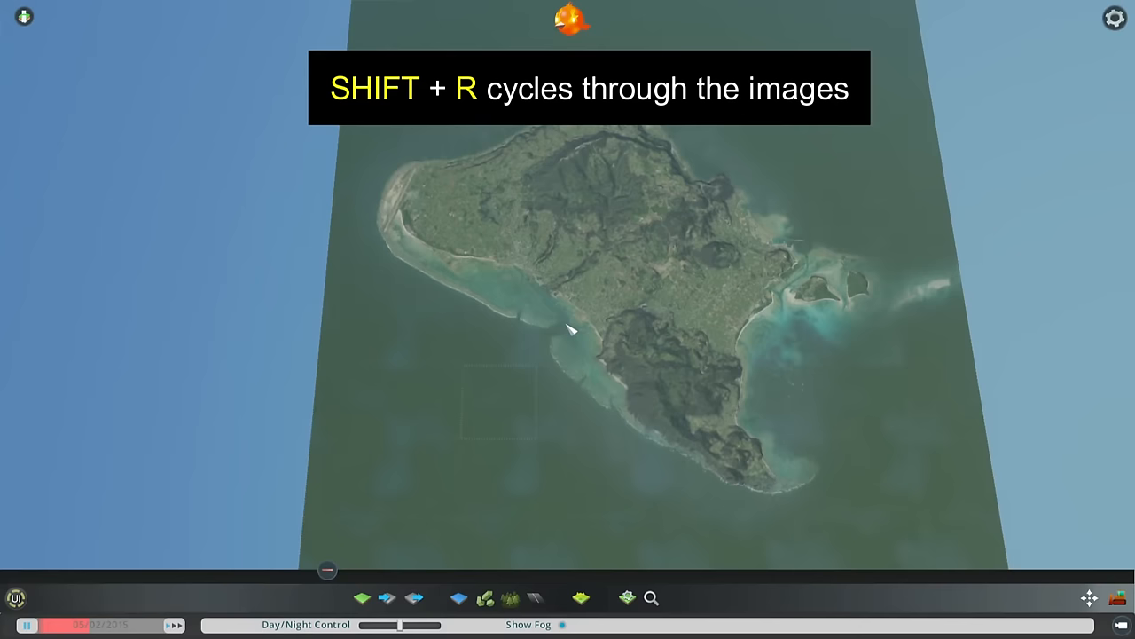
pyautogui.press('shift+r')
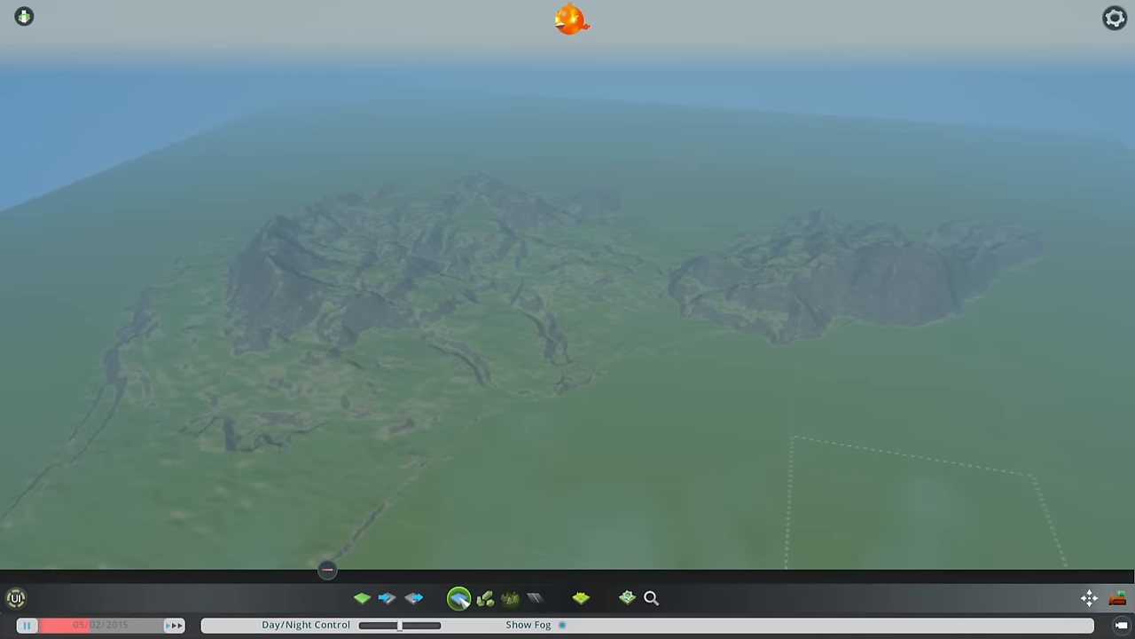
# Hide the image overlay and select the Water tool in the bottom toolbar
pyautogui.click(459, 598)
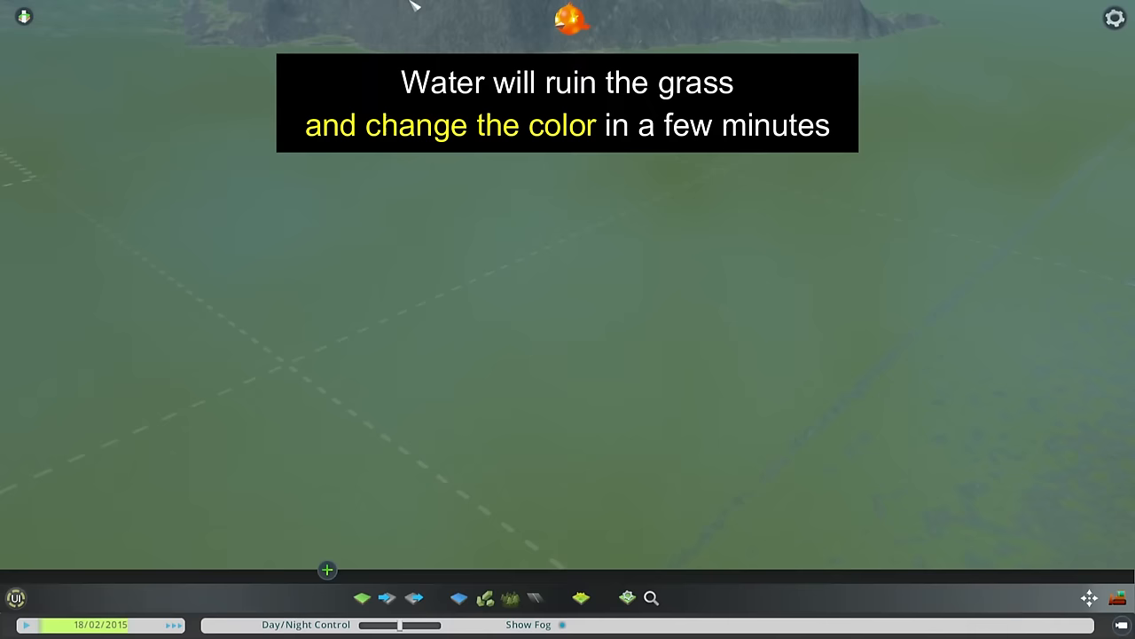
# Unpause and speed up the simulation so sea water floods around Kumejima
pyautogui.click(458, 597)
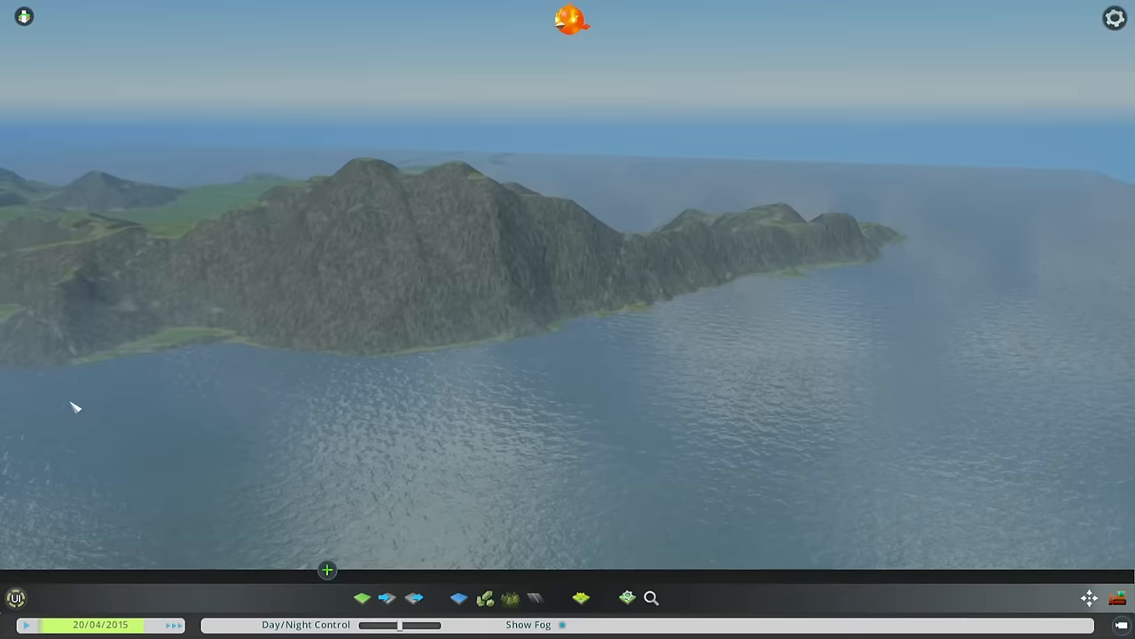
# Keep time running while the sea settles along Kumejima's coastline
pyautogui.click(458, 597)
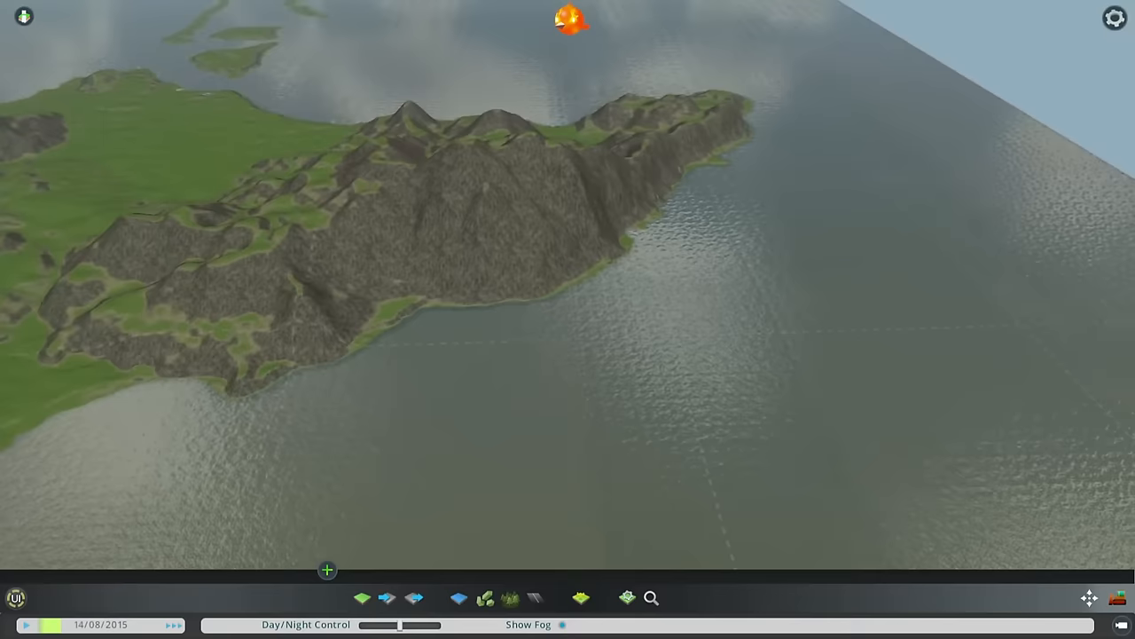
pyautogui.click(571, 20)
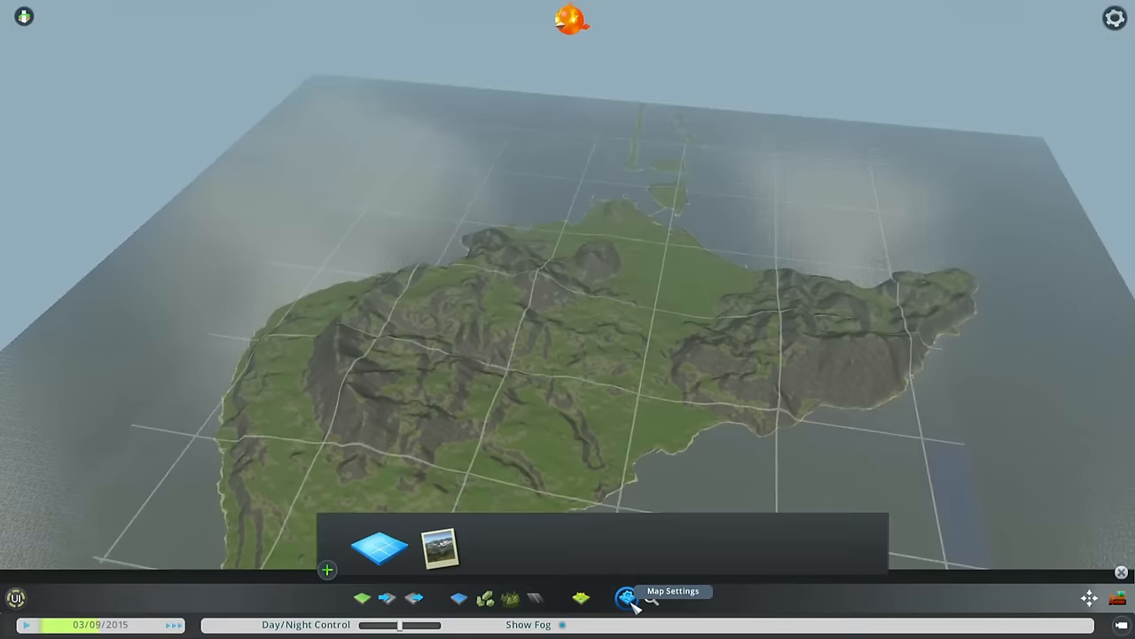
# Open Map Settings from the map editor's bottom toolbar
pyautogui.click(626, 597)
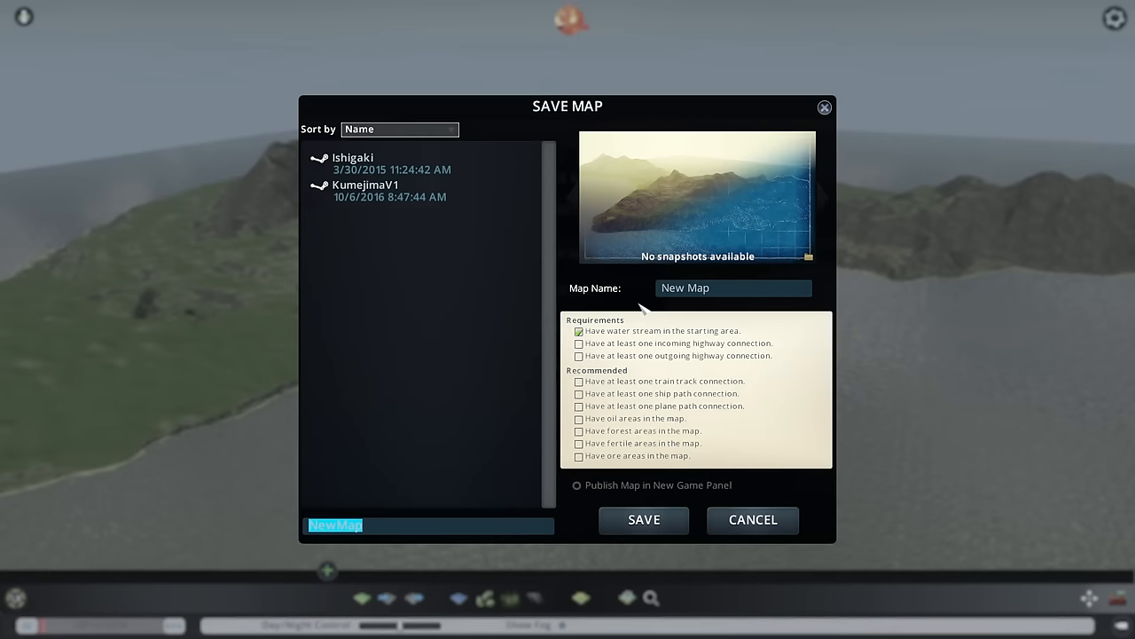
# Name the map 'Kumejima Revisited' and save it as a new map
pyautogui.write('Kumejima Revisited')
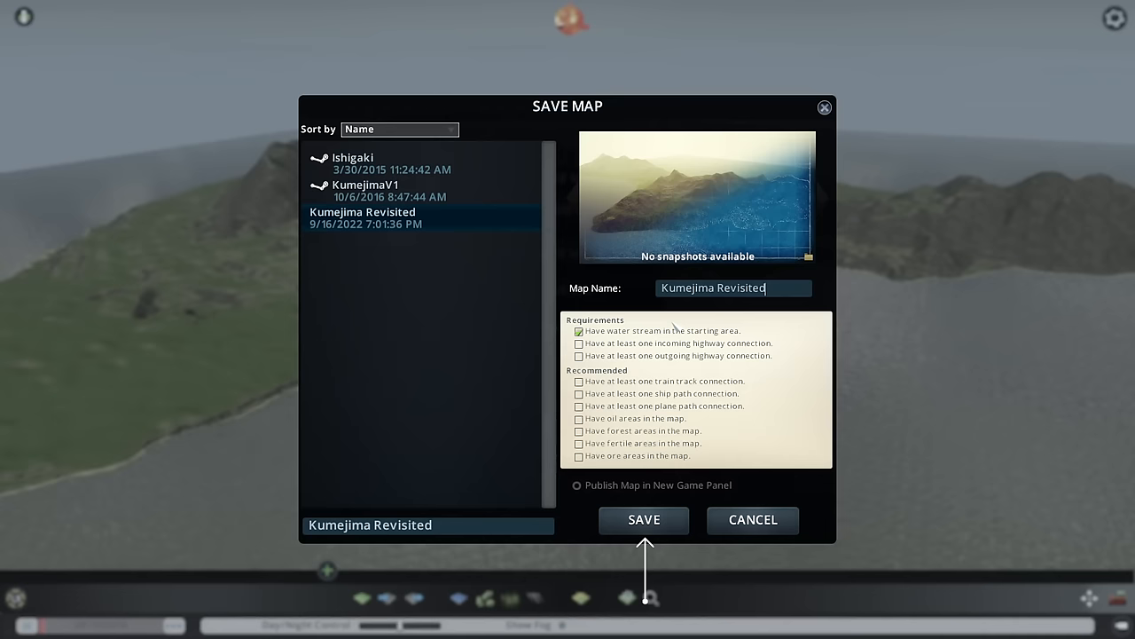
pyautogui.click(644, 520)
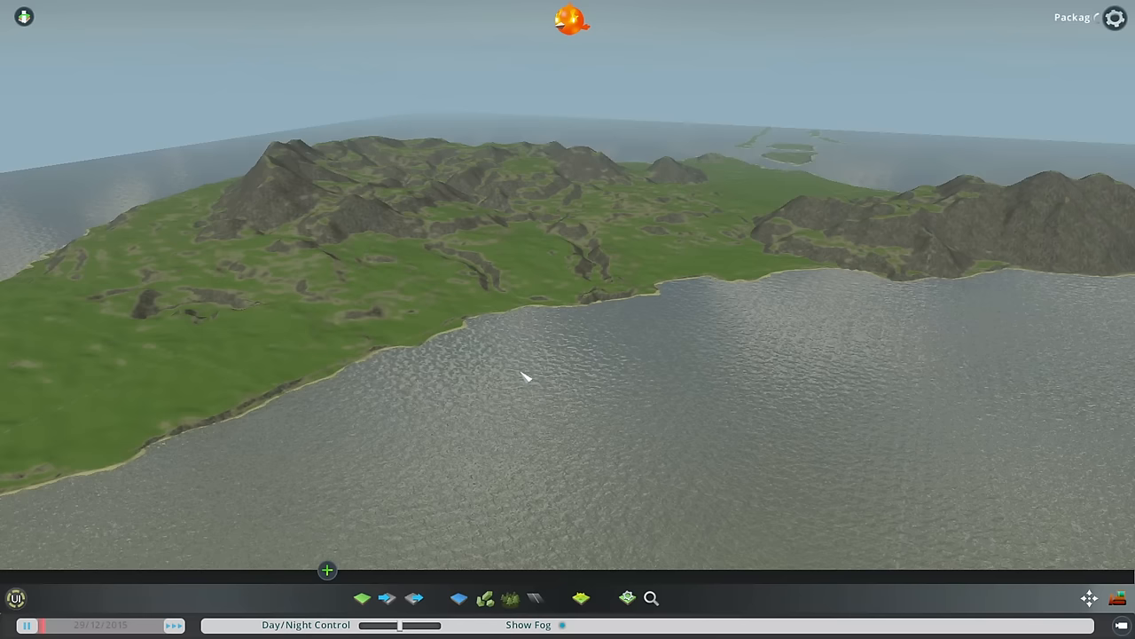
# Load a saved map from the Pause Menu to show the Kumejima street-map image
pyautogui.press('Escape')
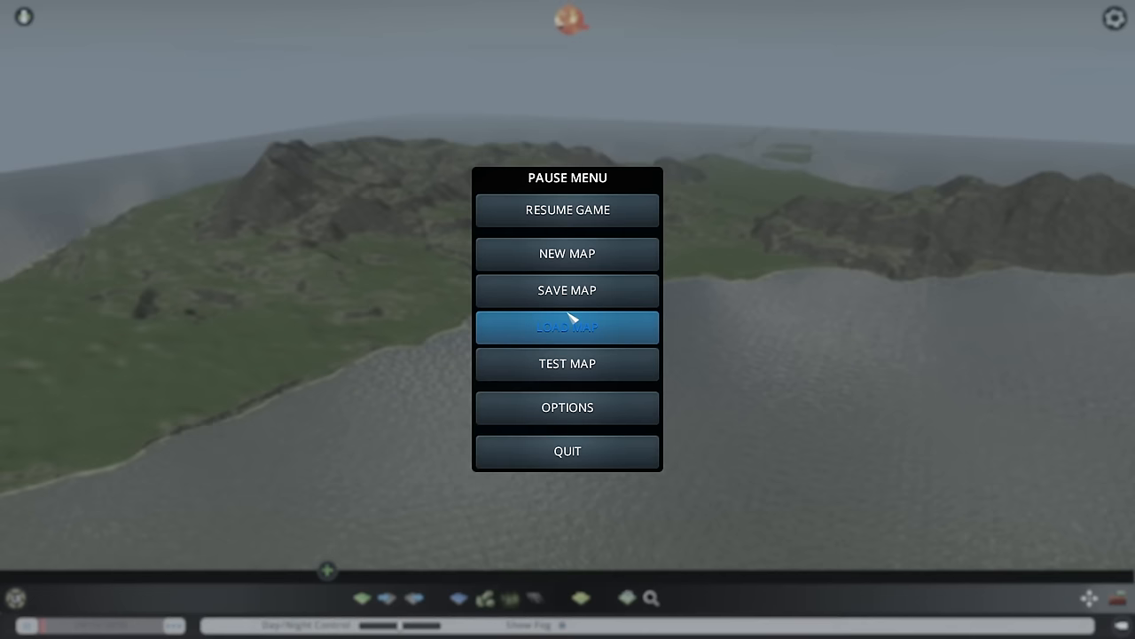
pyautogui.click(567, 290)
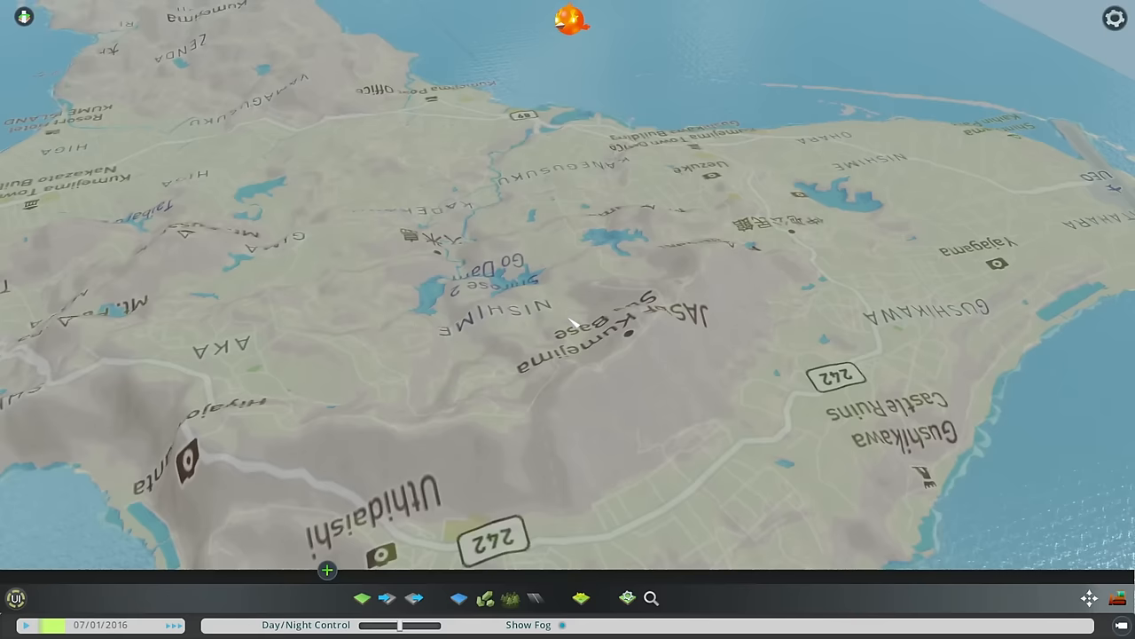
pyautogui.press('Escape')
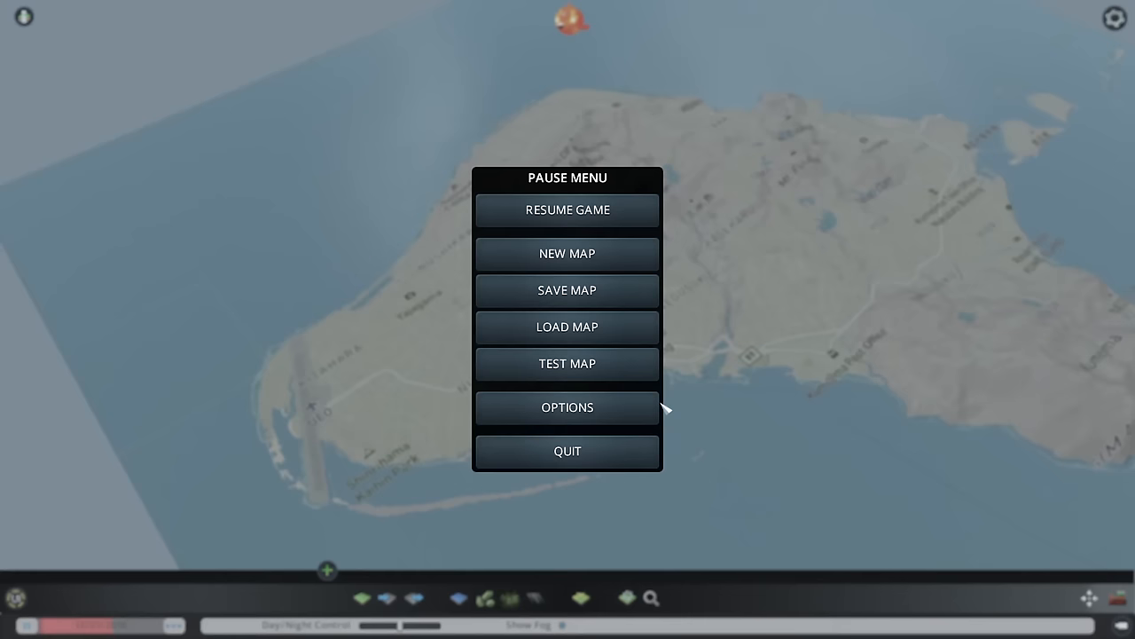
pyautogui.click(566, 407)
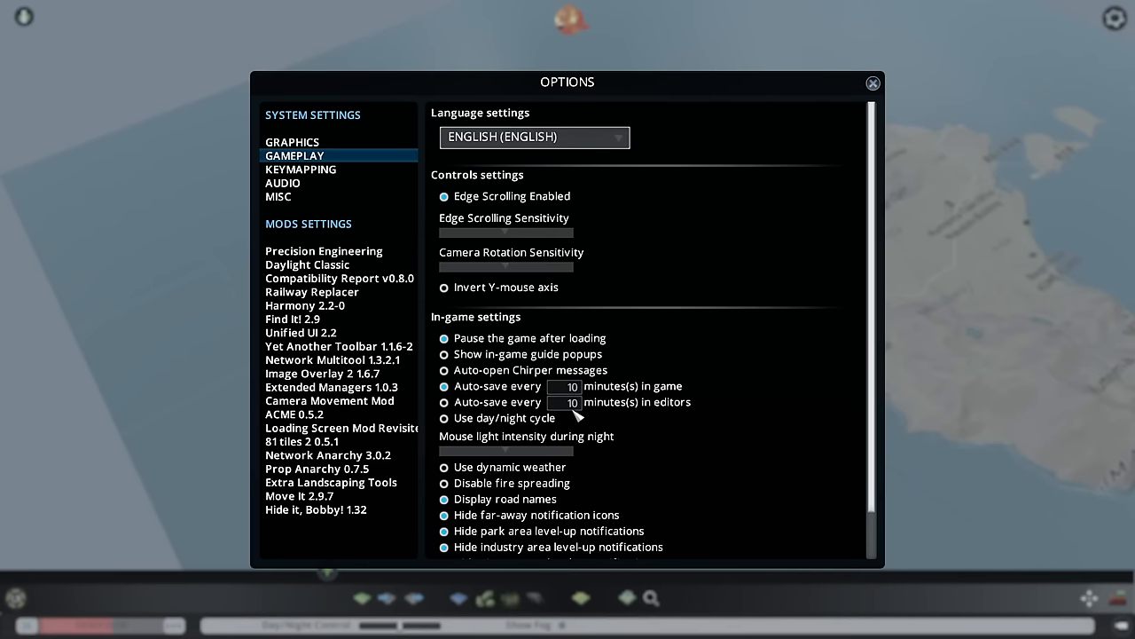
pyautogui.click(322, 372)
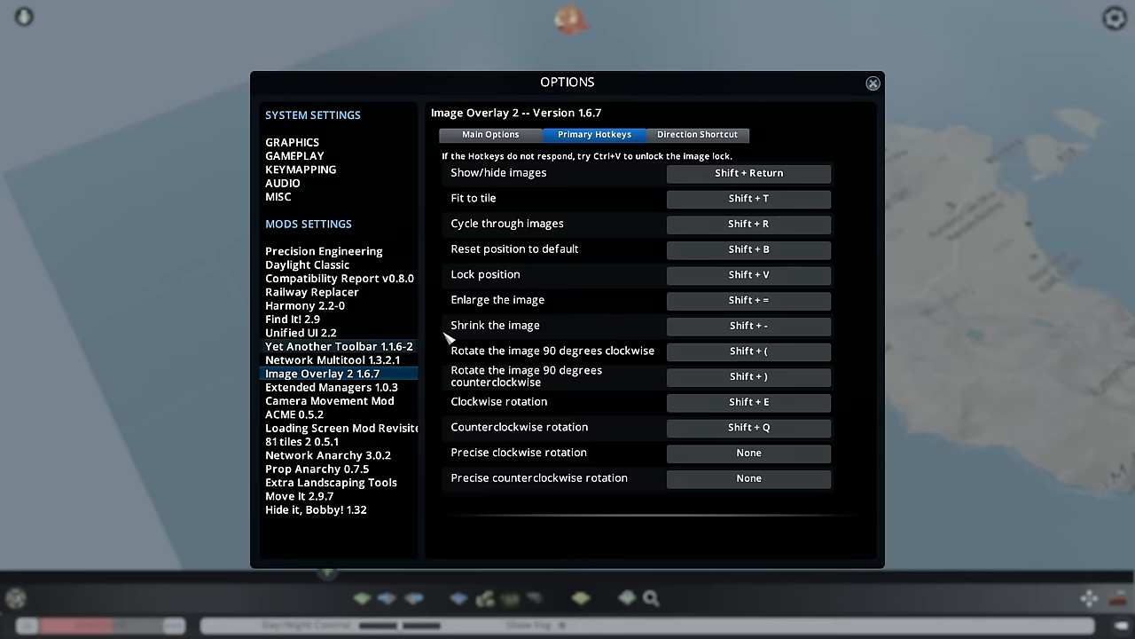
pyautogui.click(872, 83)
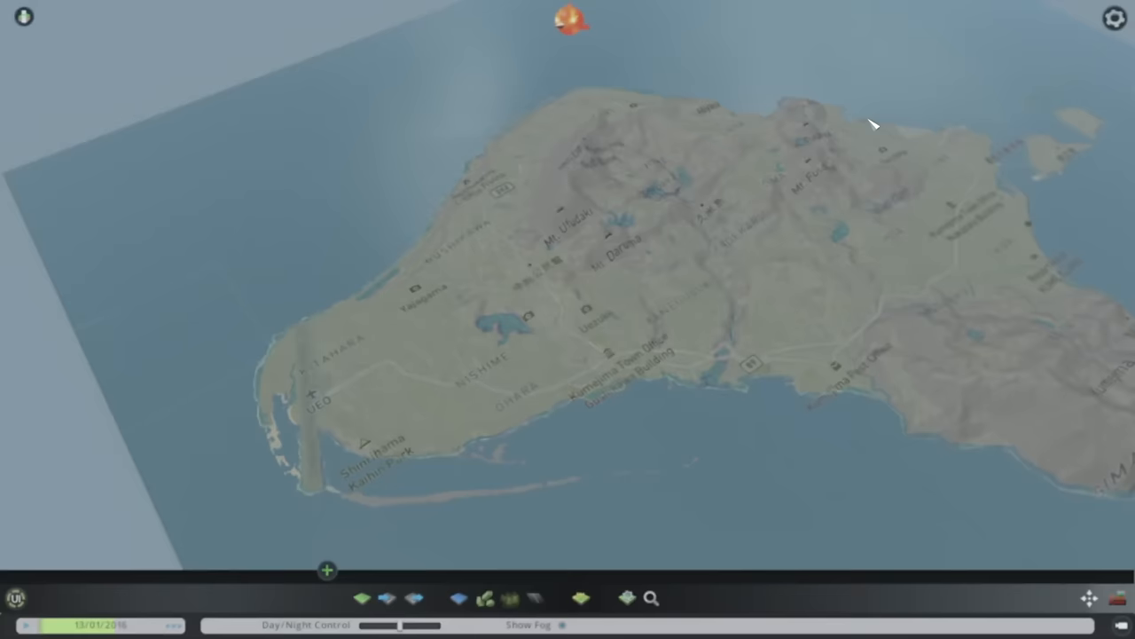
# Set Image Overlay 2 visibility to 47 in the game options and apply it
pyautogui.press('Escape')
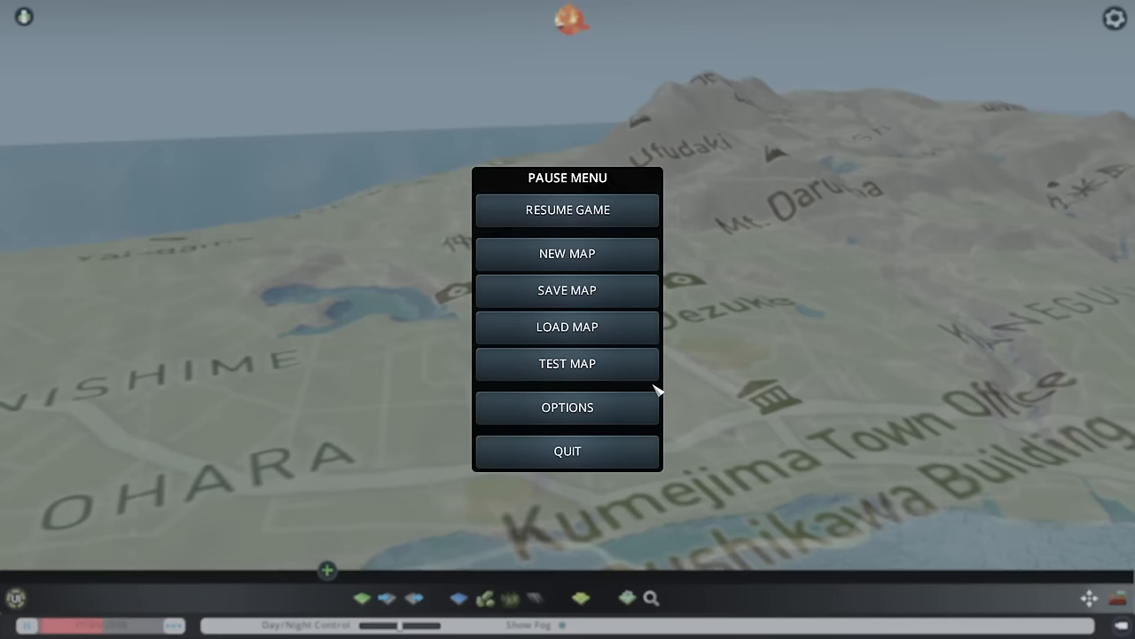
pyautogui.click(567, 407)
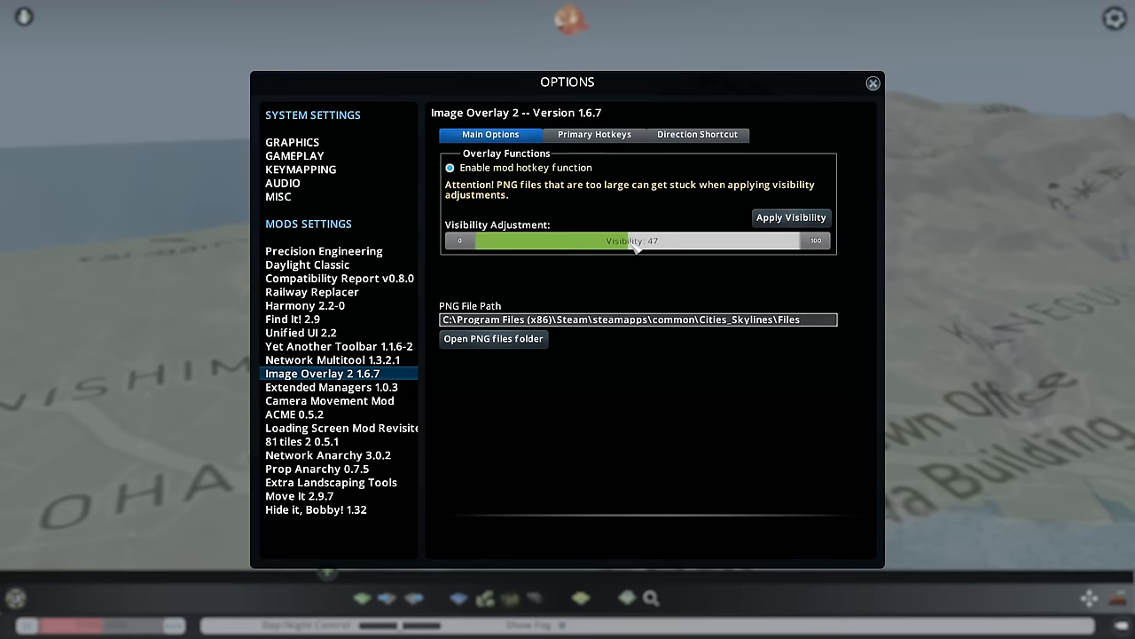
pyautogui.click(872, 82)
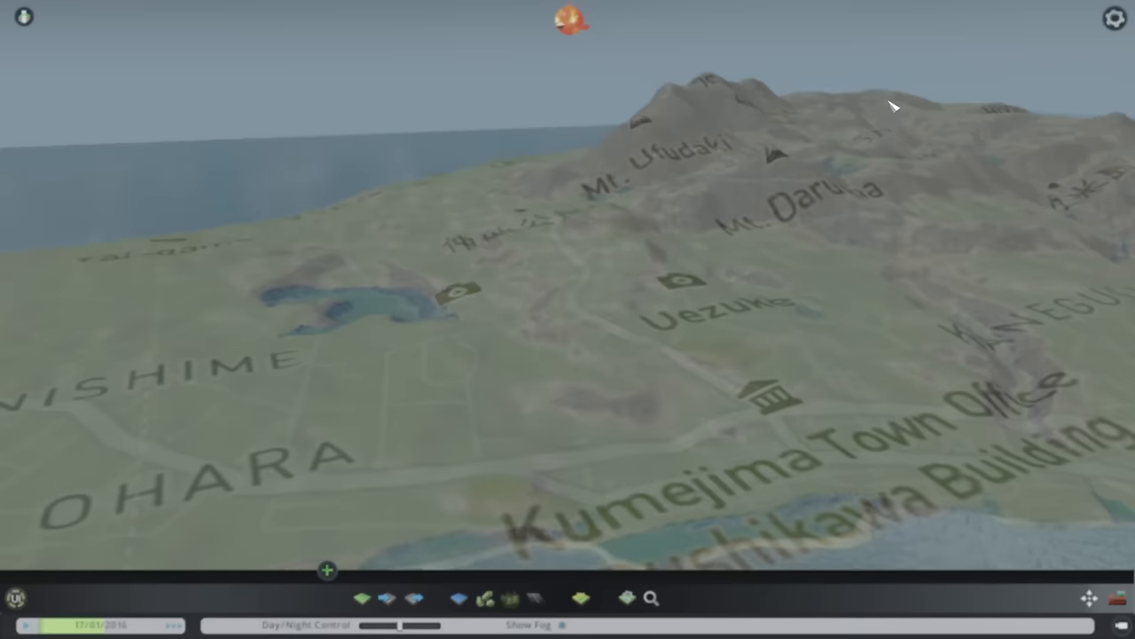